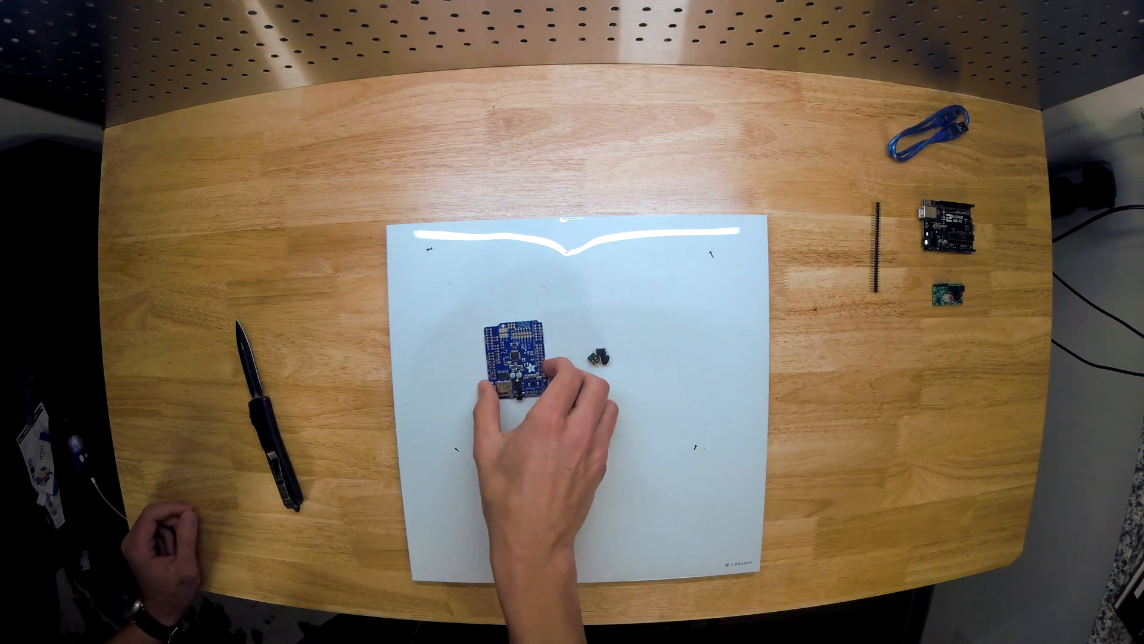
left_click_drag(511, 357, 824, 241)
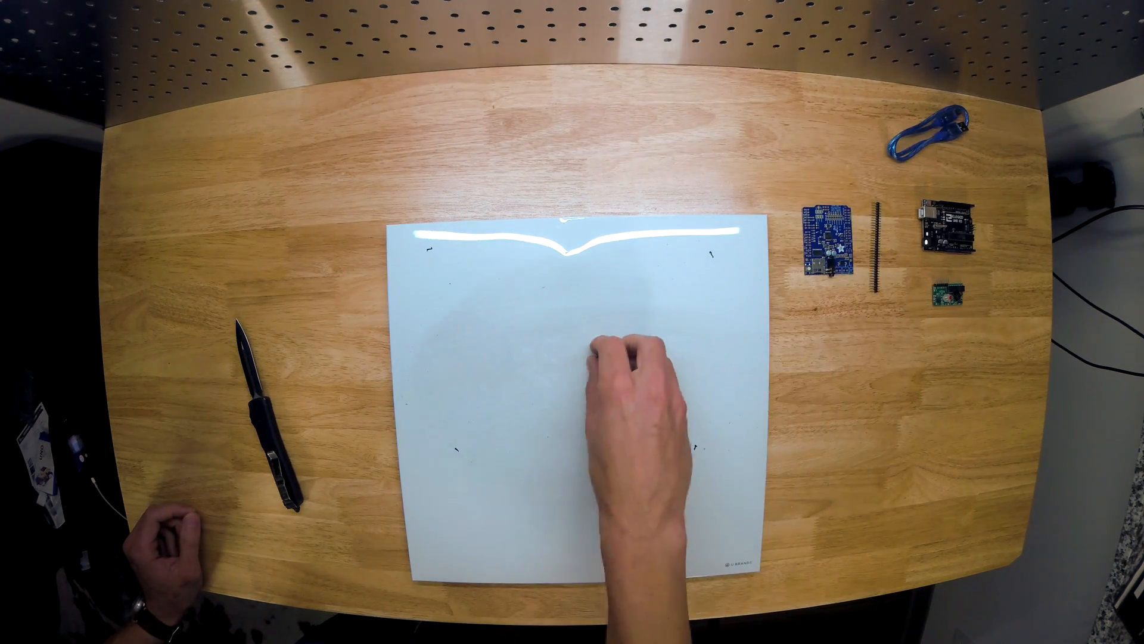